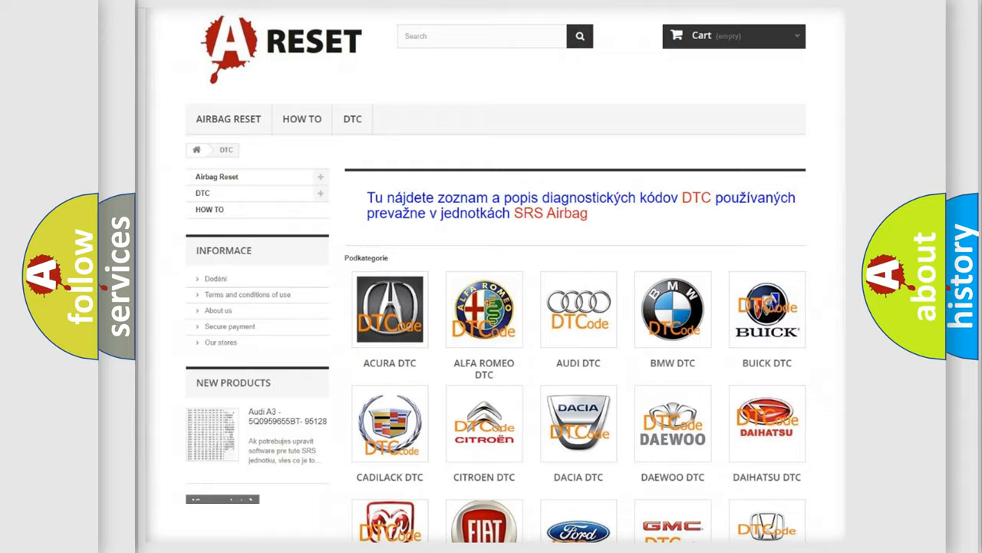
# - Open the Jeep DTC page and browse its airbag trouble codes from 14 through B129F
pyautogui.scroll(-3)
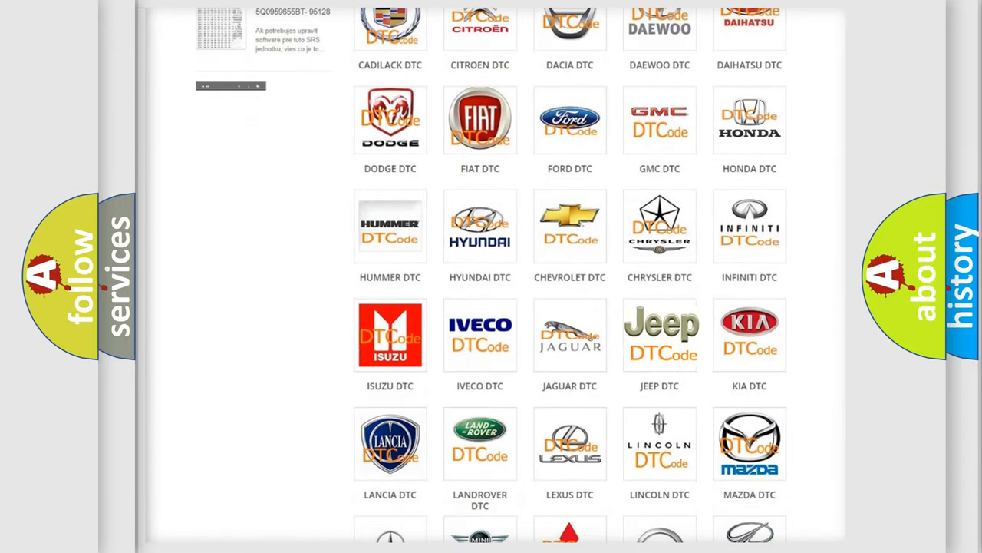
pyautogui.click(660, 334)
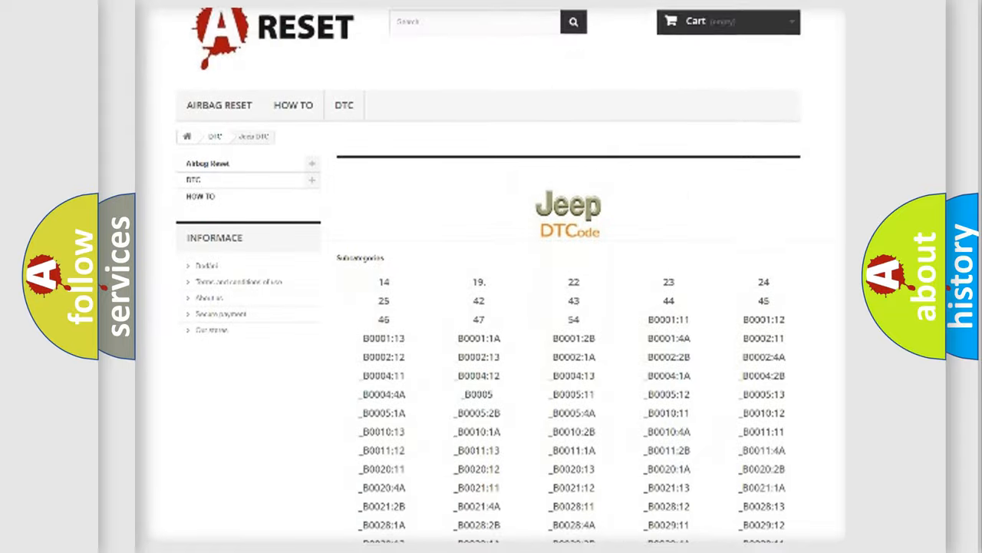
pyautogui.scroll(-3)
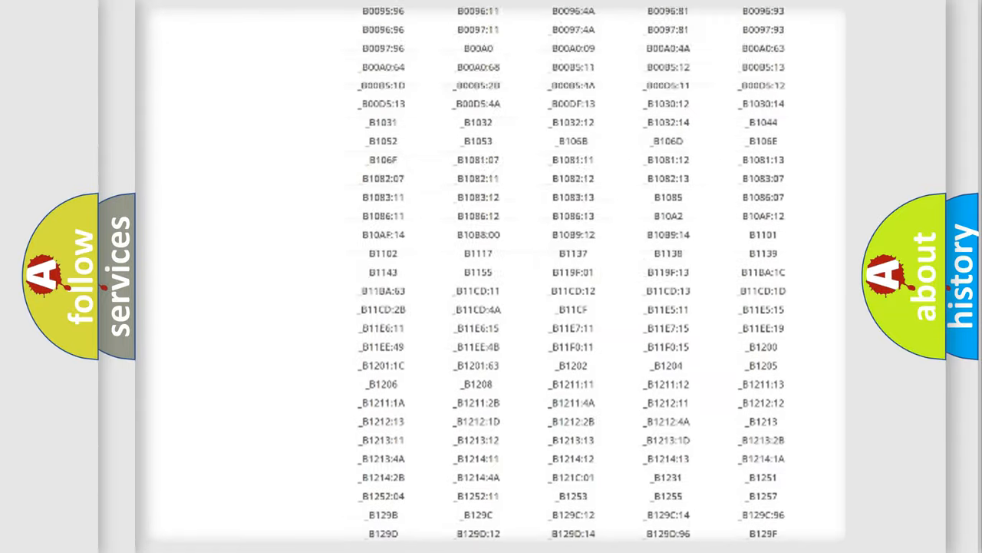
pyautogui.scroll(3)
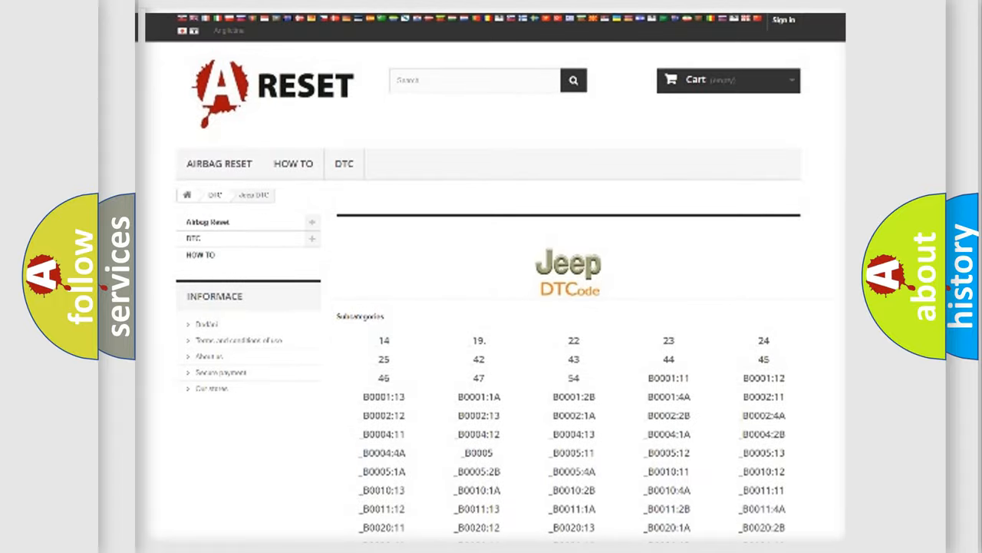